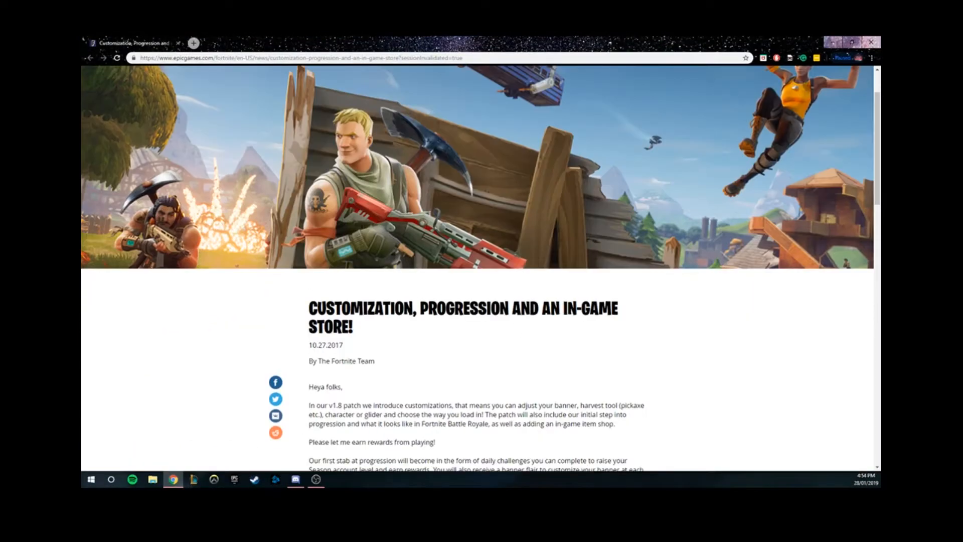
# Scroll the Fortnite article down to the Season 1 challenges graphic and rewards note
pyautogui.scroll(-3)
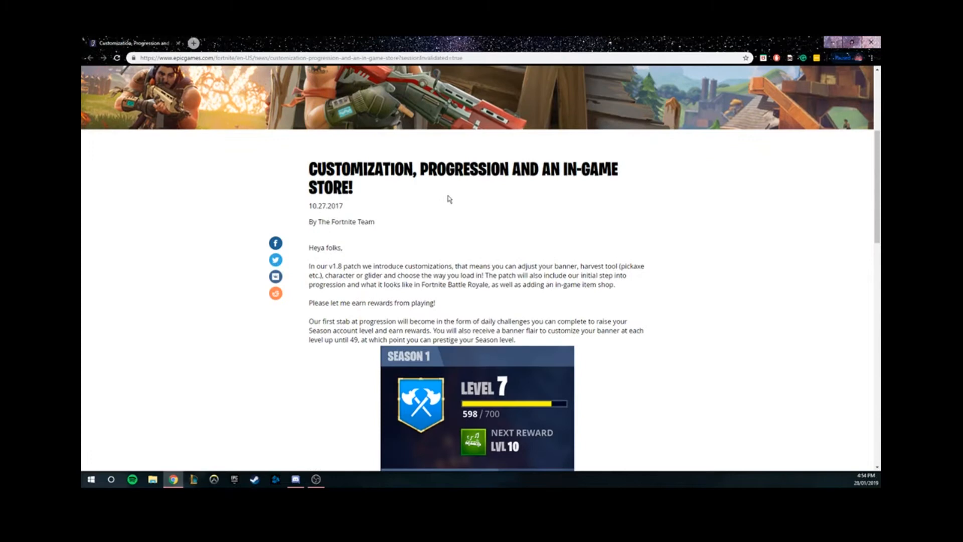
pyautogui.scroll(-3)
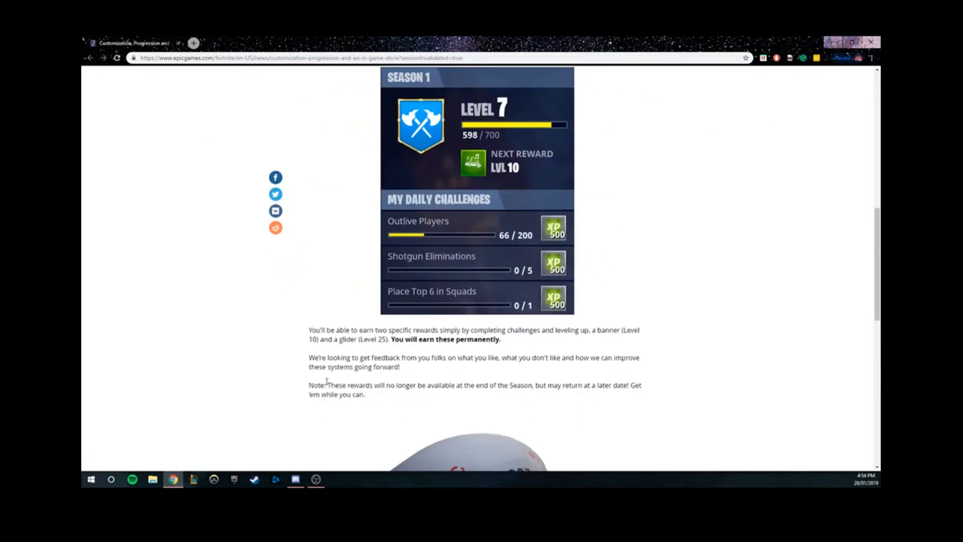
pyautogui.moveTo(452, 313)
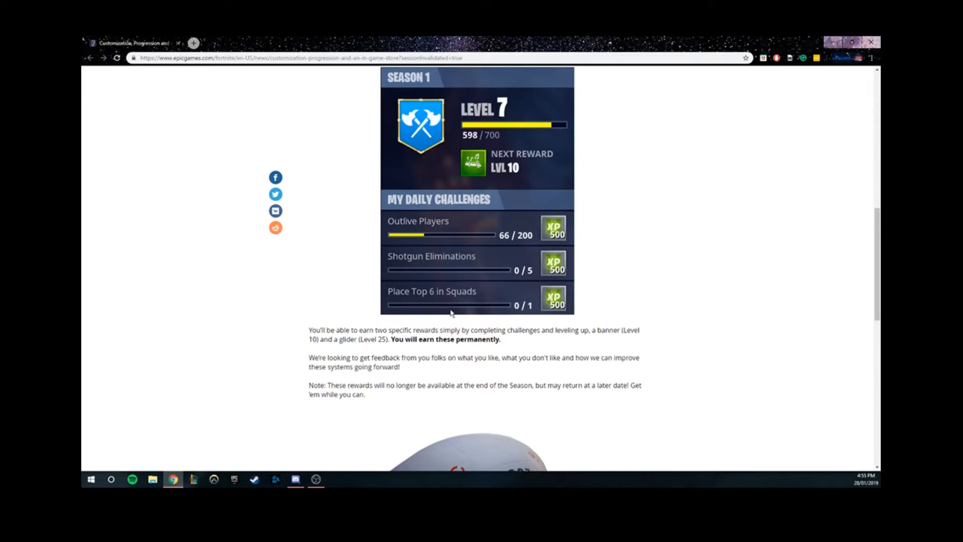
pyautogui.moveTo(424, 364)
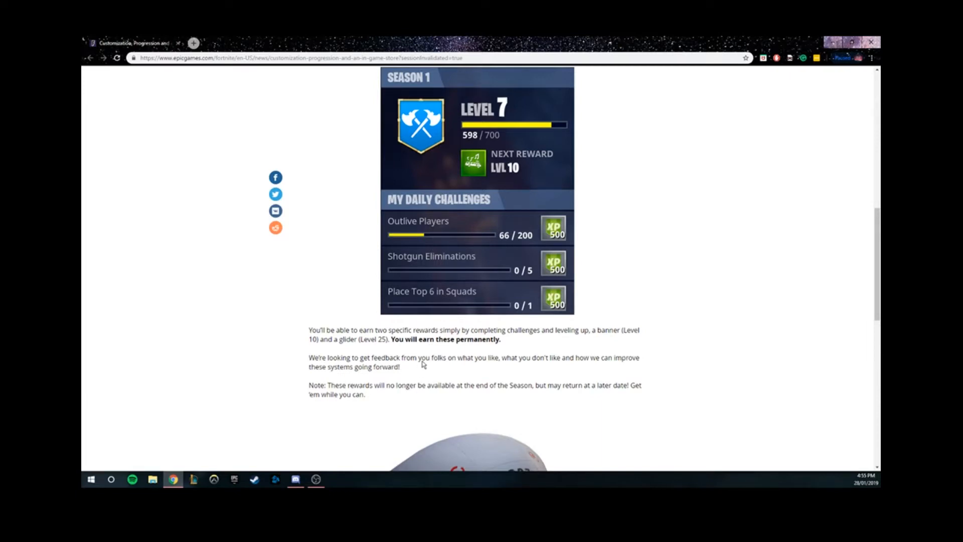
pyautogui.moveTo(470, 357)
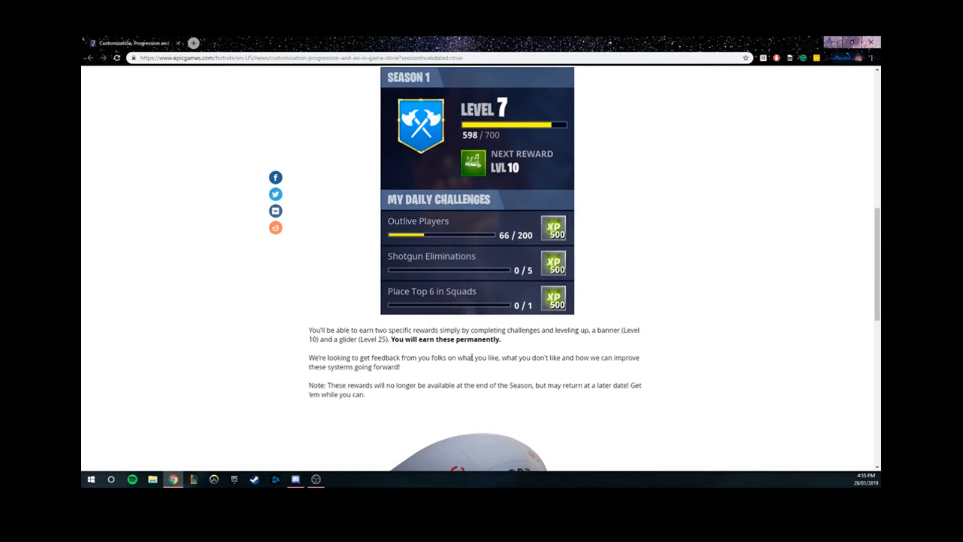
# Scroll slightly further so the glider image begins to appear below the note
pyautogui.scroll(-3)
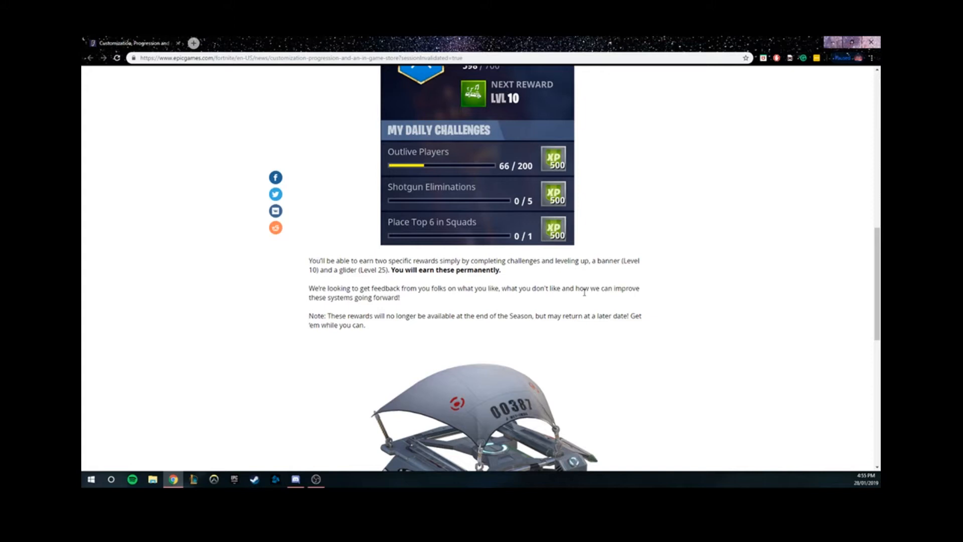
pyautogui.moveTo(755, 215)
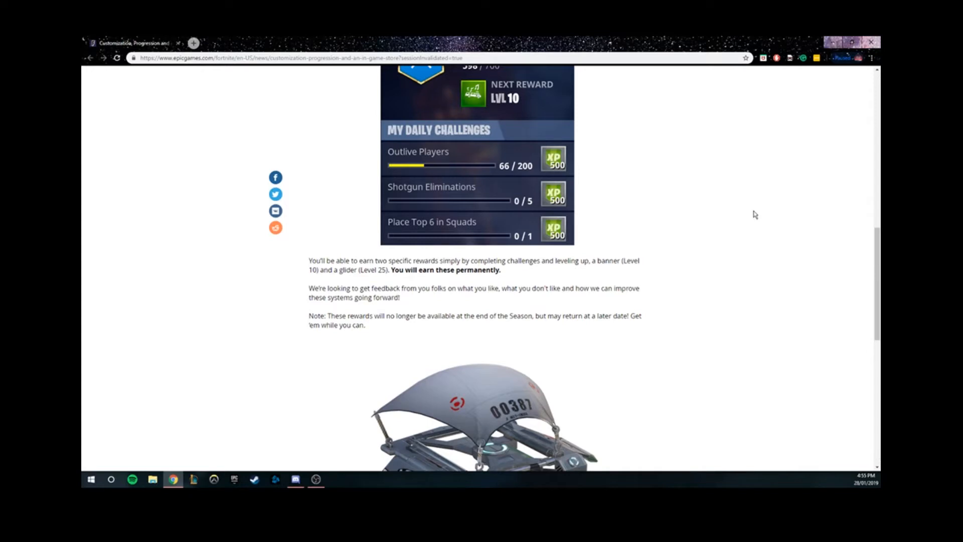
pyautogui.moveTo(754, 215)
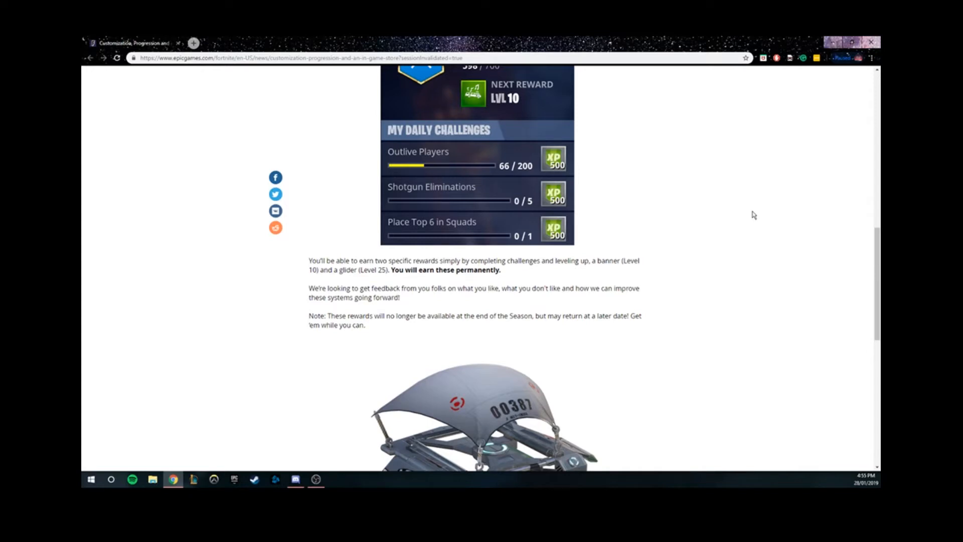
pyautogui.moveTo(653, 367)
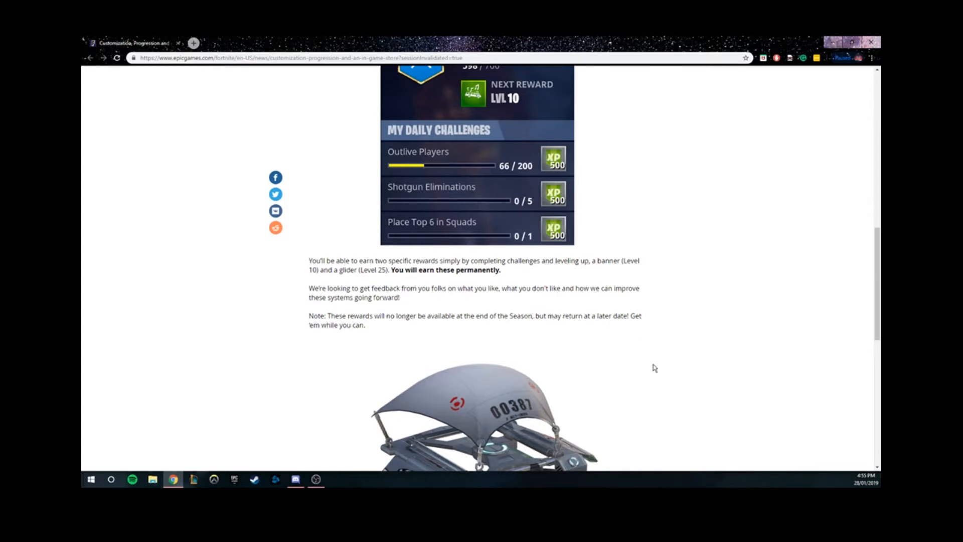
# Bring the full glider image into view and highlight 'may return at a later date'
pyautogui.scroll(-3)
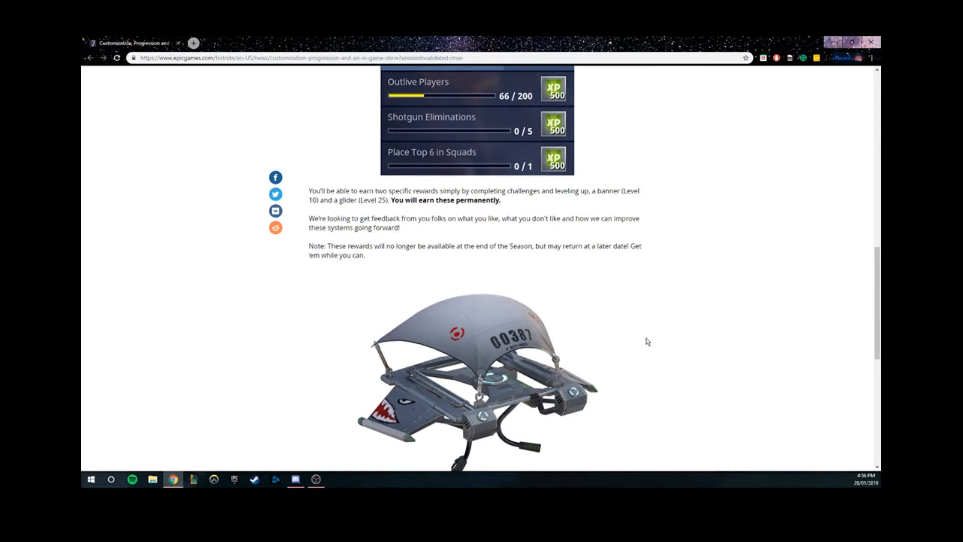
pyautogui.moveTo(423, 386)
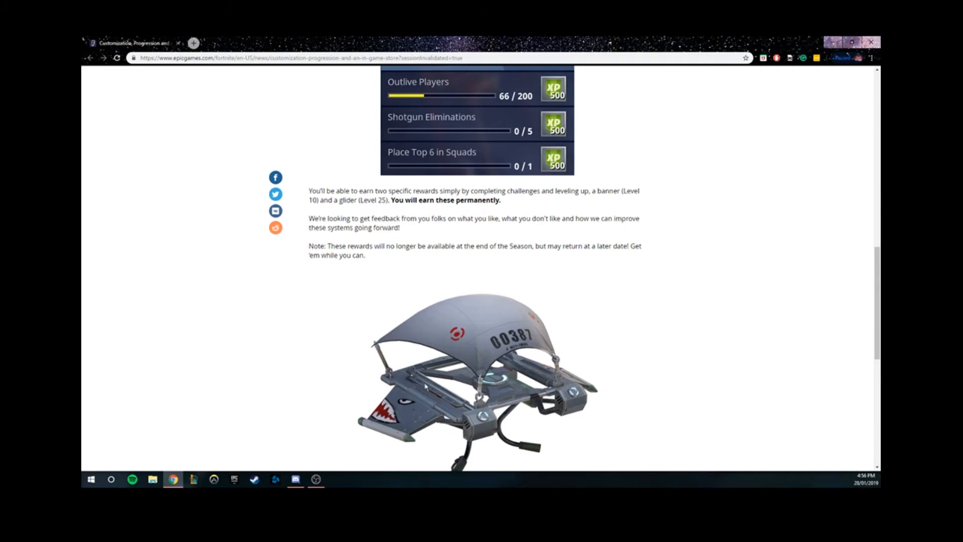
pyautogui.moveTo(535, 246); pyautogui.dragTo(581, 246)
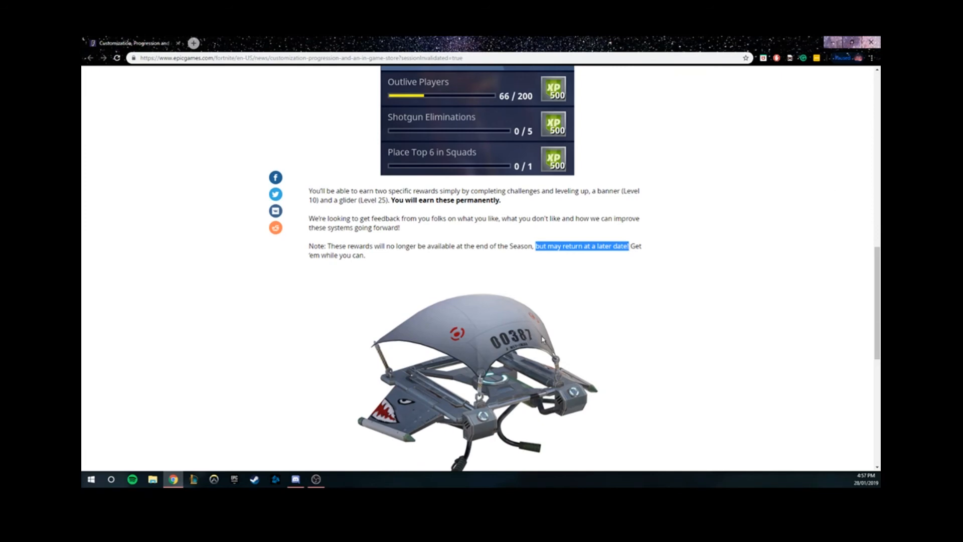
pyautogui.moveTo(556, 278)
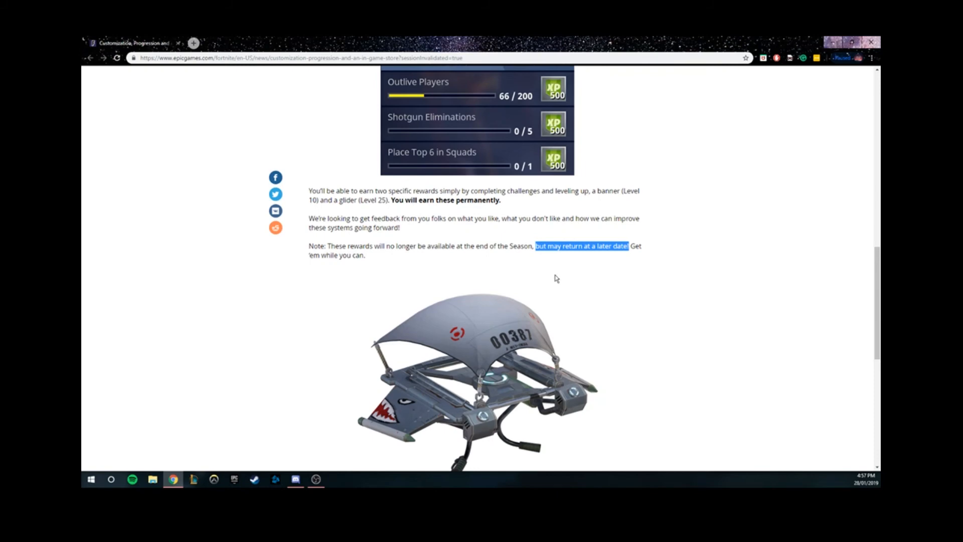